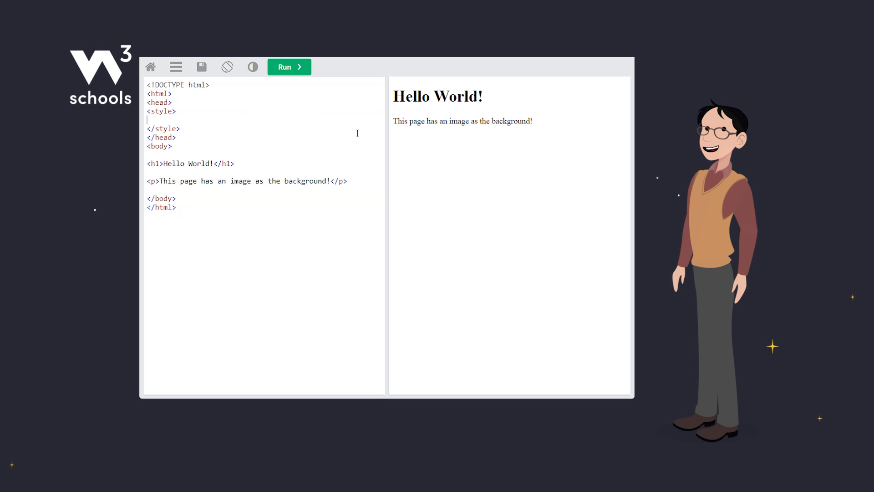
Step: Write a body rule with background-image: url('paper.gif') in the style block
{"action": "type", "text": "body {"}
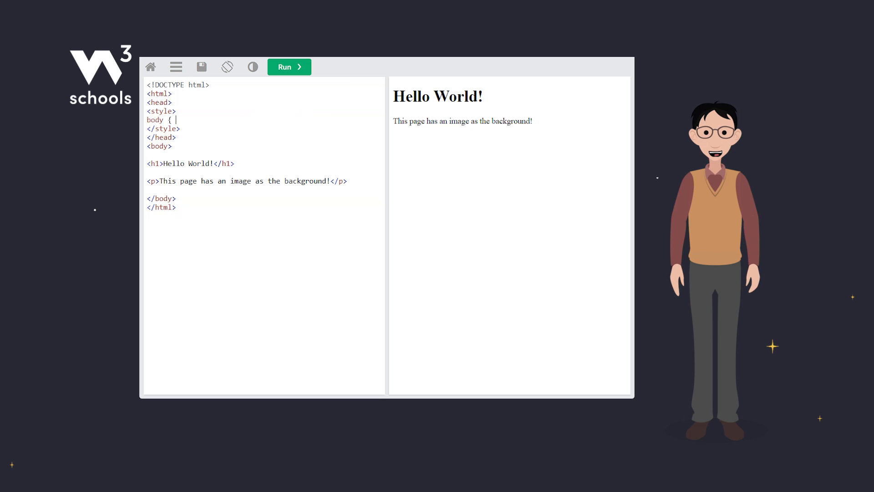
{"action": "type", "text": "background-image"}
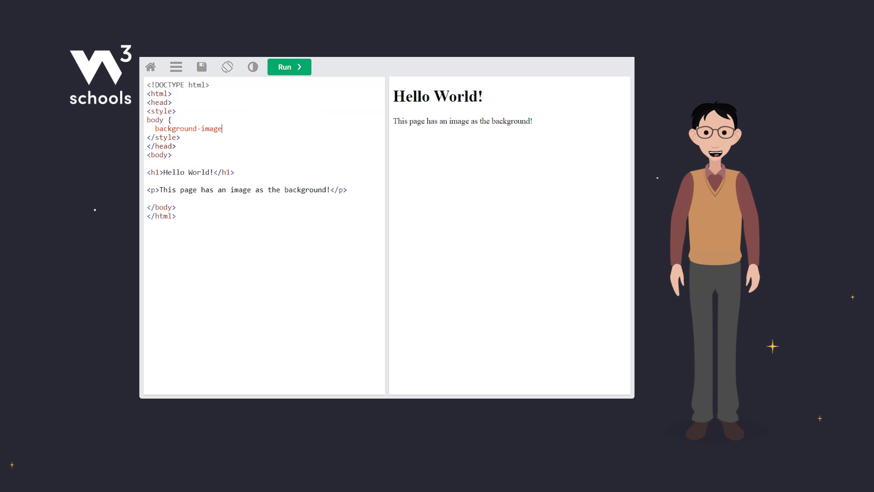
{"action": "type", "text": ": url('paper.gif')"}
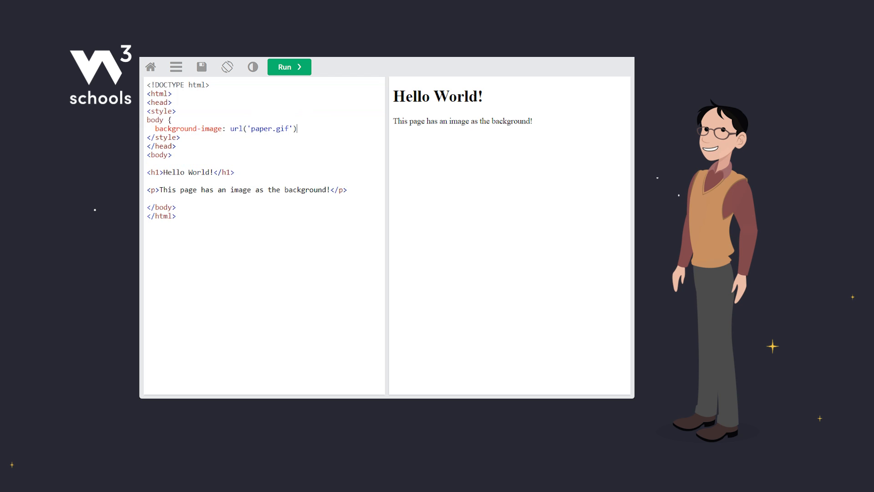
Step: Run the code to render the page with the tiled paper.gif background
{"action": "left_click", "coordinate": [288, 66]}
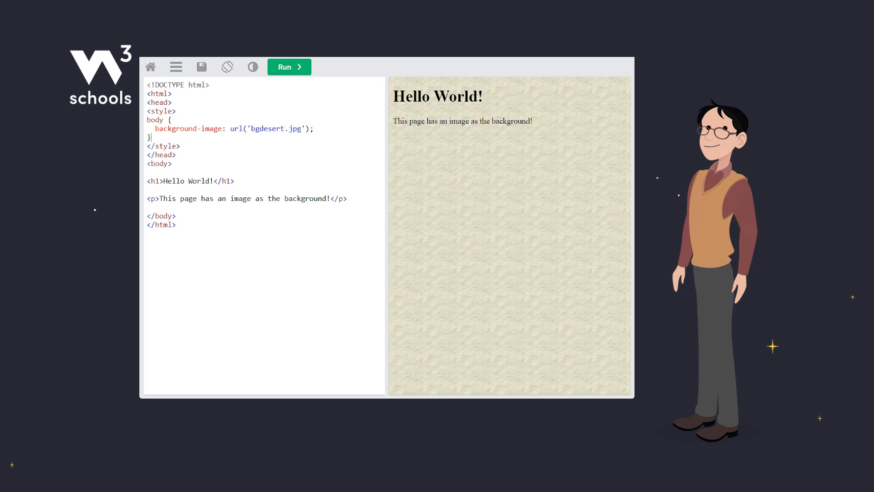
Step: Render the bgdesert.jpg tiled background, then delete the body rule from the style block
{"action": "left_click", "coordinate": [288, 66]}
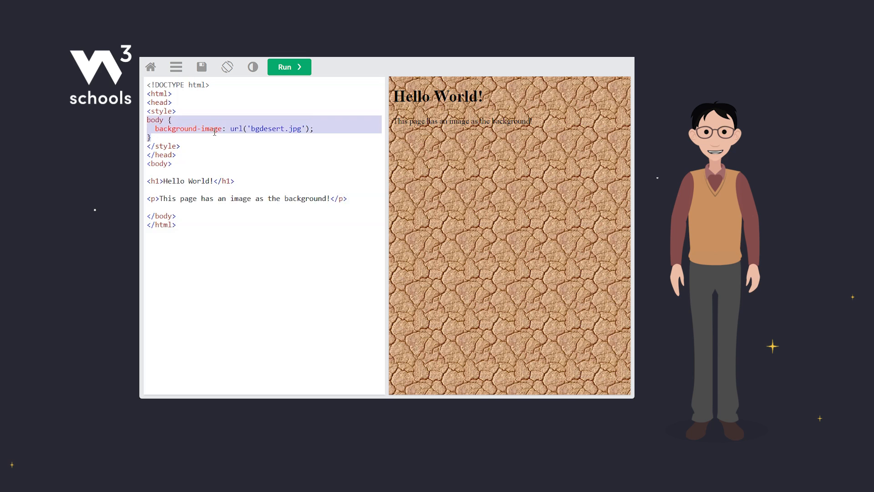
{"action": "key", "text": "Delete"}
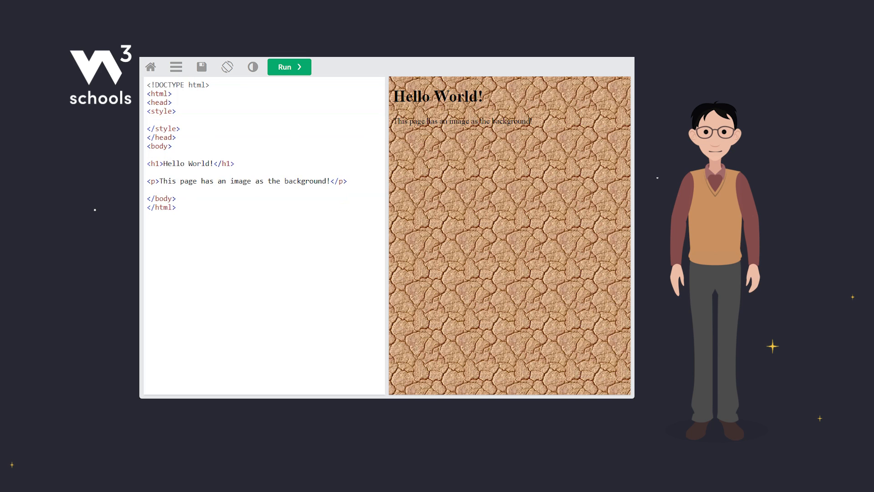